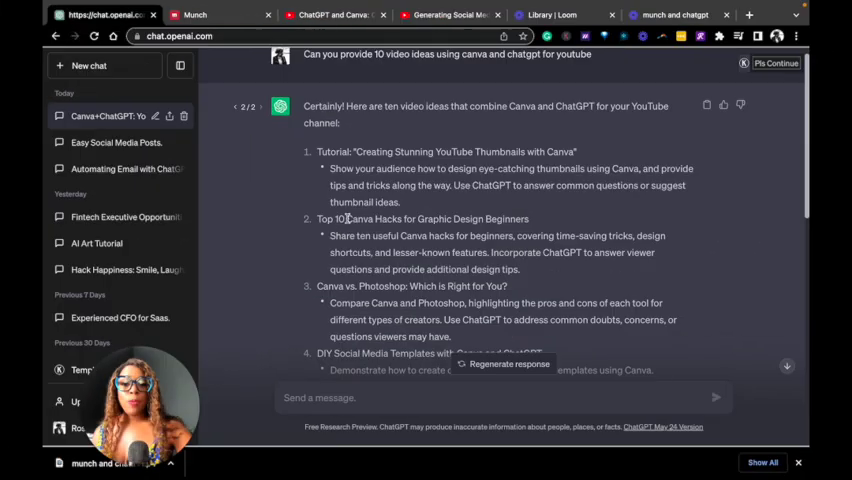
Scroll down through ChatGPT's list of ten Canva and ChatGPT video ideas
{"action": "scroll", "scroll_direction": "down", "scroll_amount": 3}
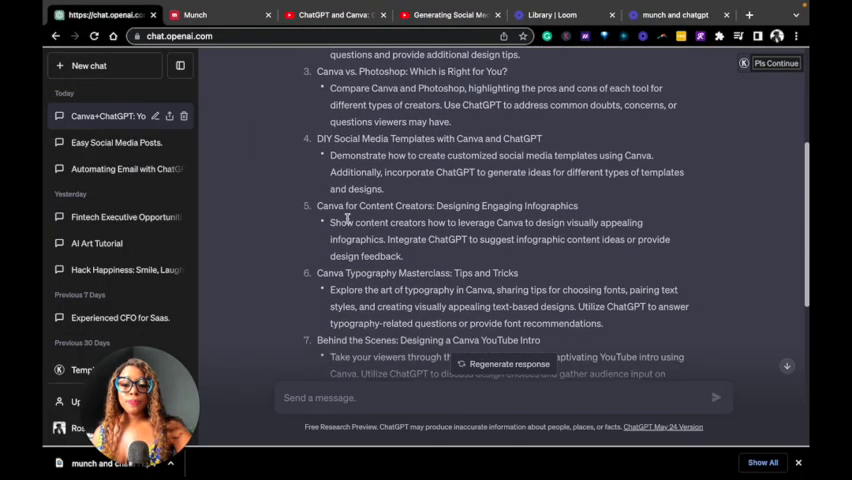
{"action": "scroll", "scroll_direction": "down", "scroll_amount": 3}
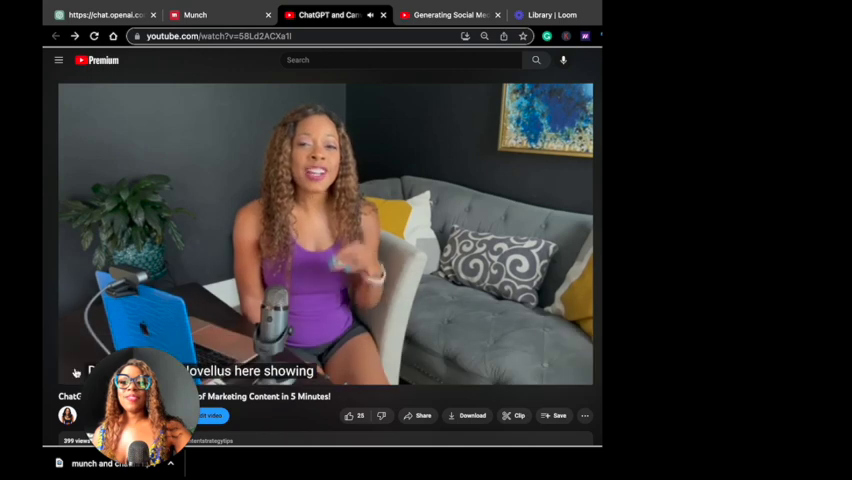
Switch to the Munch project showing six clips cut from the YouTube video
{"action": "left_click", "coordinate": [192, 16]}
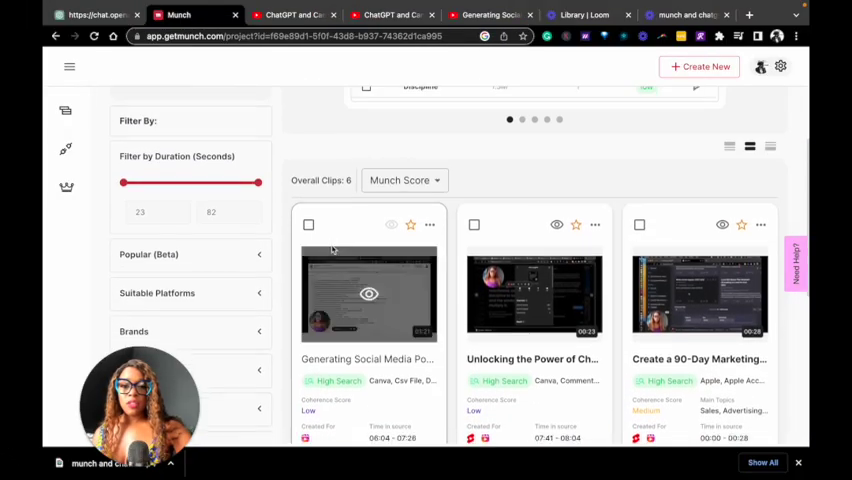
{"action": "scroll", "scroll_direction": "down", "scroll_amount": 3}
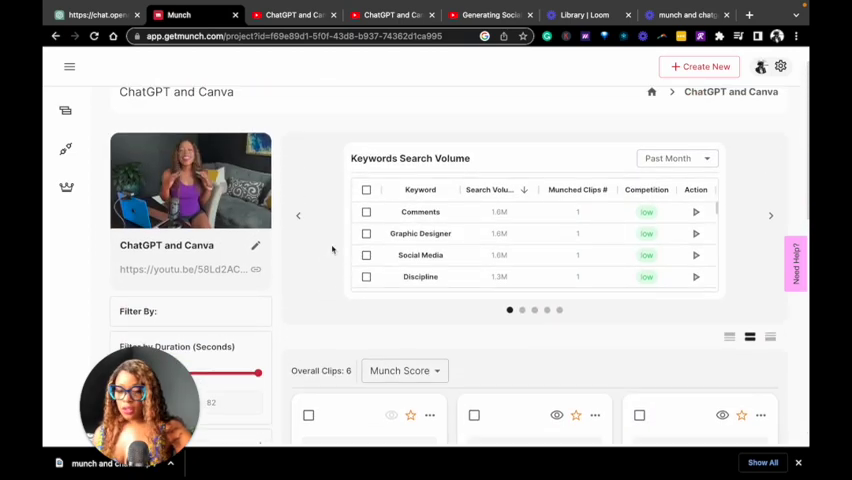
{"action": "scroll", "scroll_direction": "down", "scroll_amount": 3}
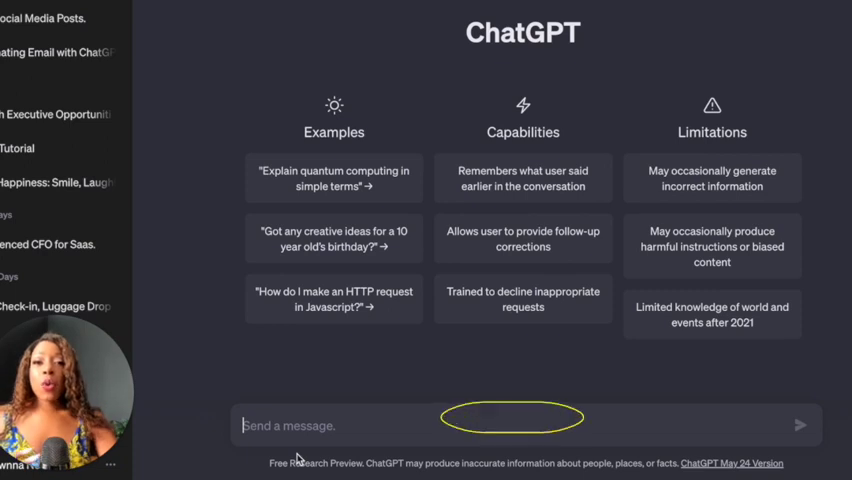
Begin typing the prompt 'Can y...' asking for 10 Canva and ChatGPT video ideas
{"action": "type", "text": "Can you provide 10 video ideas using canva and chatgpt for youtu"}
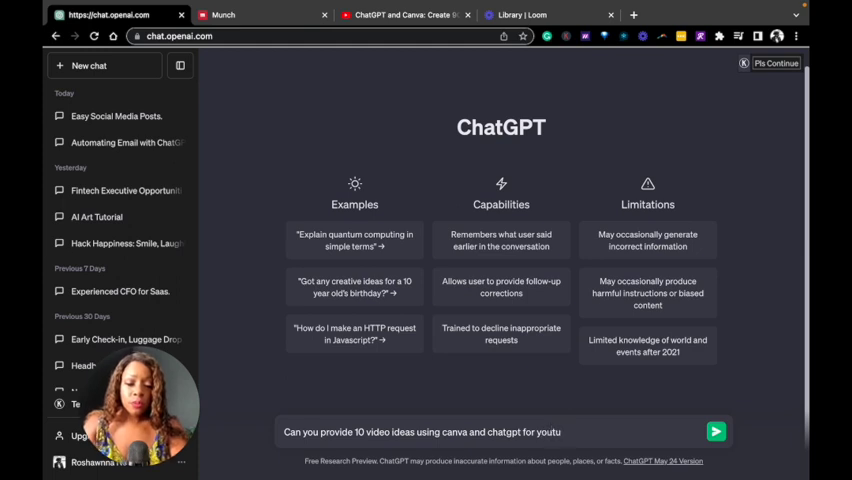
Send the request and read through ChatGPT's numbered list of Canva and ChatGPT video ideas
{"action": "left_click", "coordinate": [720, 428]}
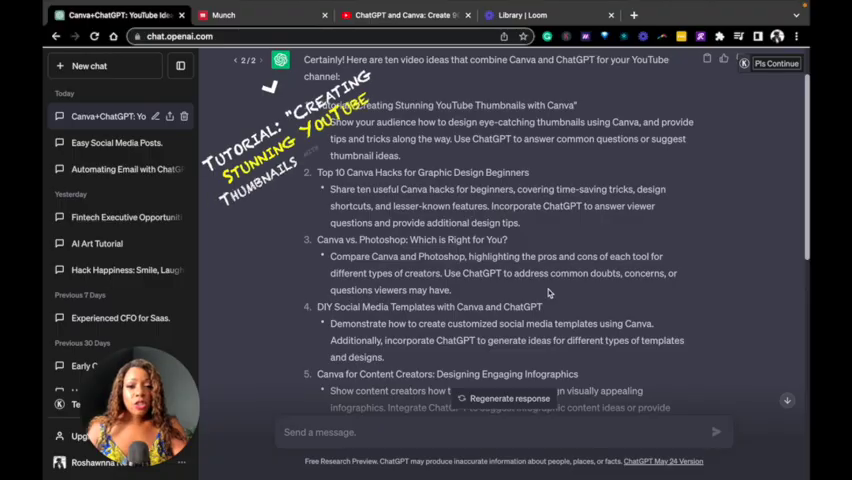
{"action": "scroll", "scroll_direction": "down", "scroll_amount": 3}
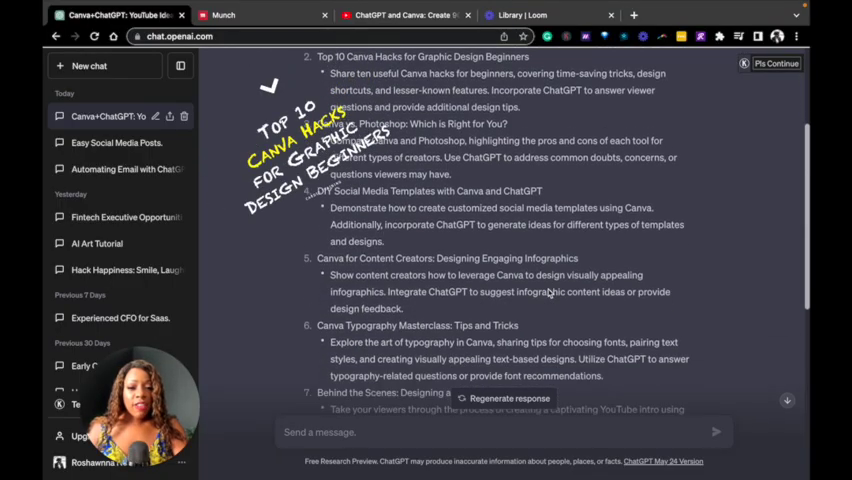
{"action": "scroll", "scroll_direction": "down", "scroll_amount": 3}
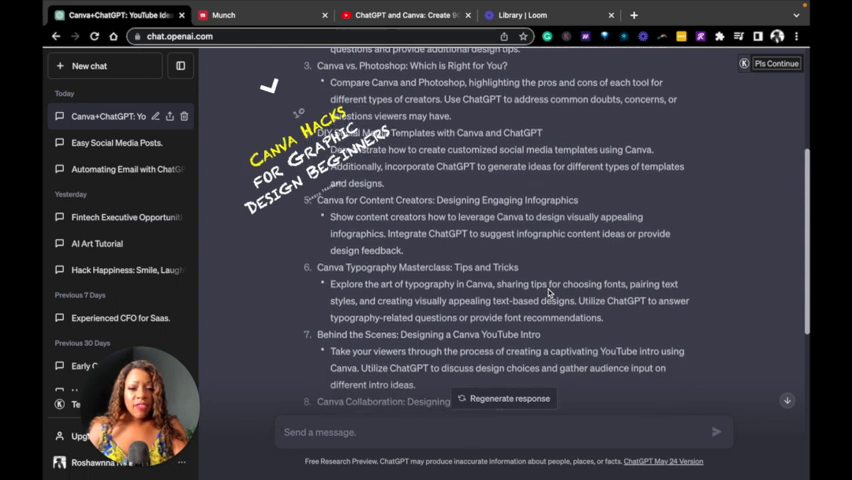
{"action": "scroll", "scroll_direction": "down", "scroll_amount": 3}
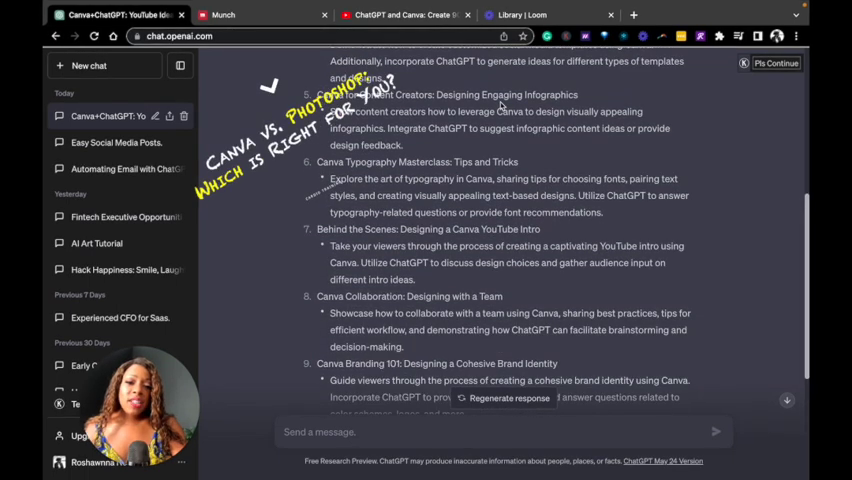